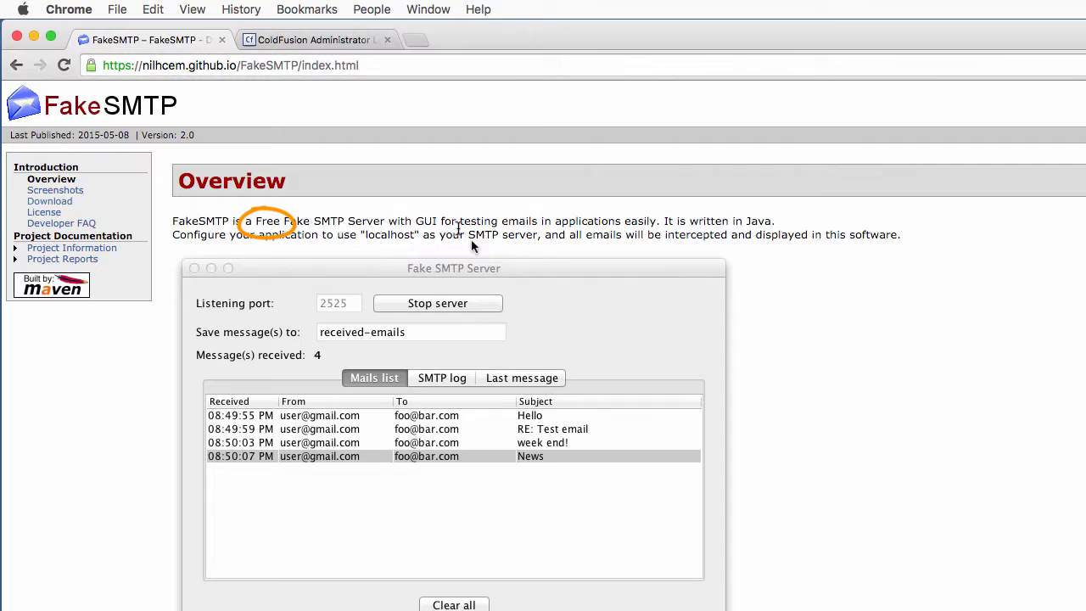
Go to FakeSMTP's Download page and download the latest version 2.0 as fakeSMTP-latest.zip
drag(440, 221, 617, 222)
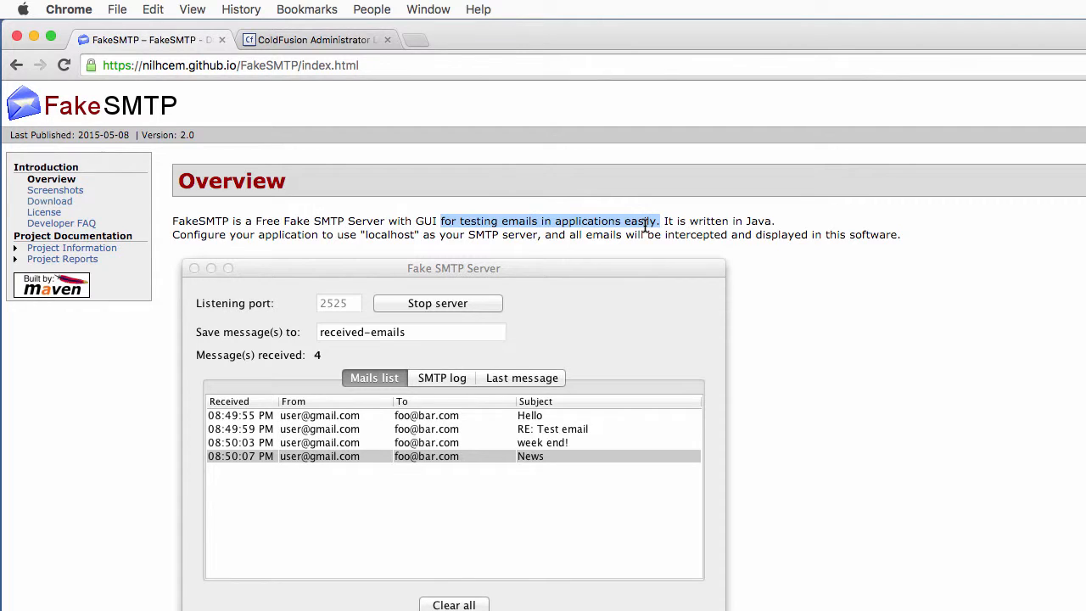
mouse_move(399, 236)
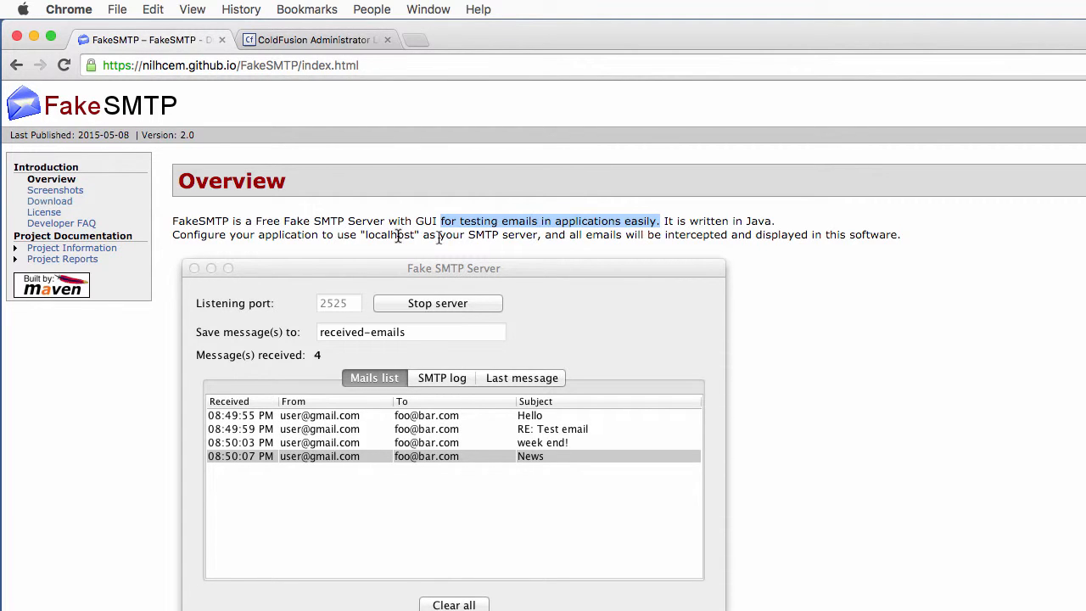
click(49, 201)
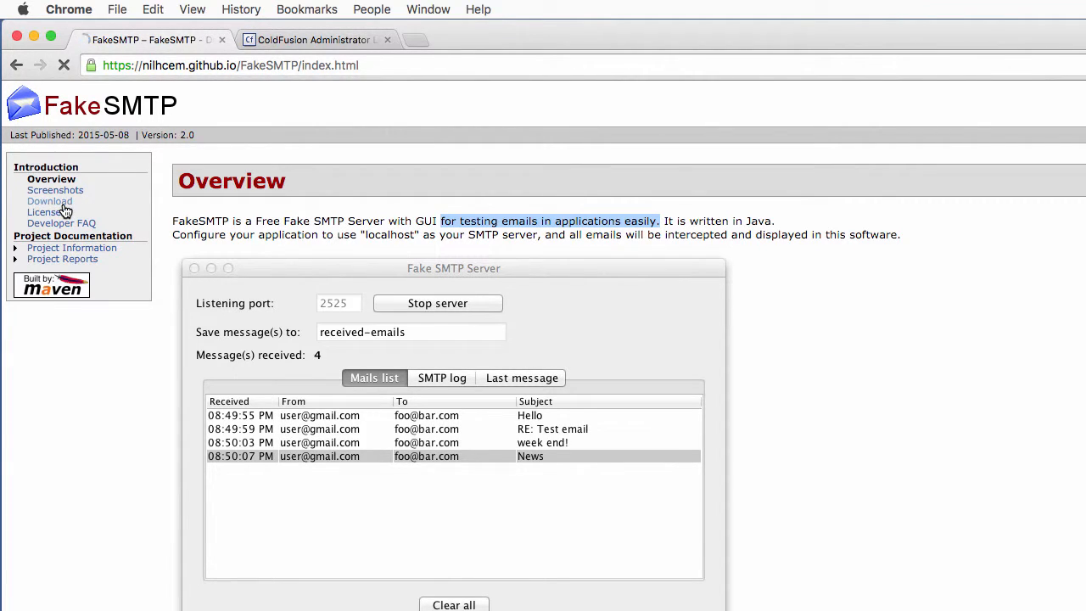
click(49, 201)
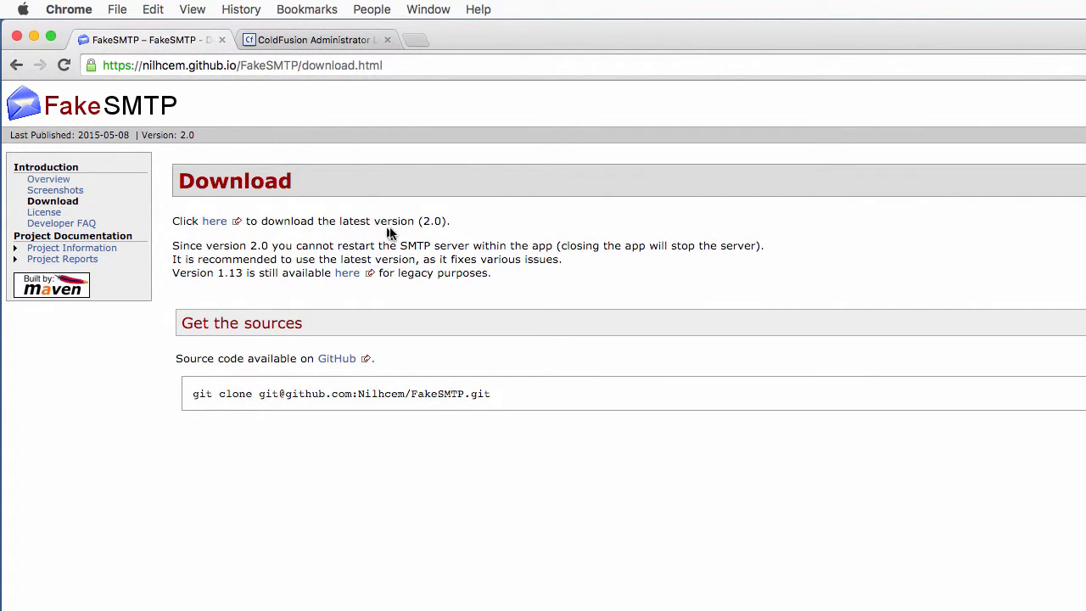
mouse_move(448, 232)
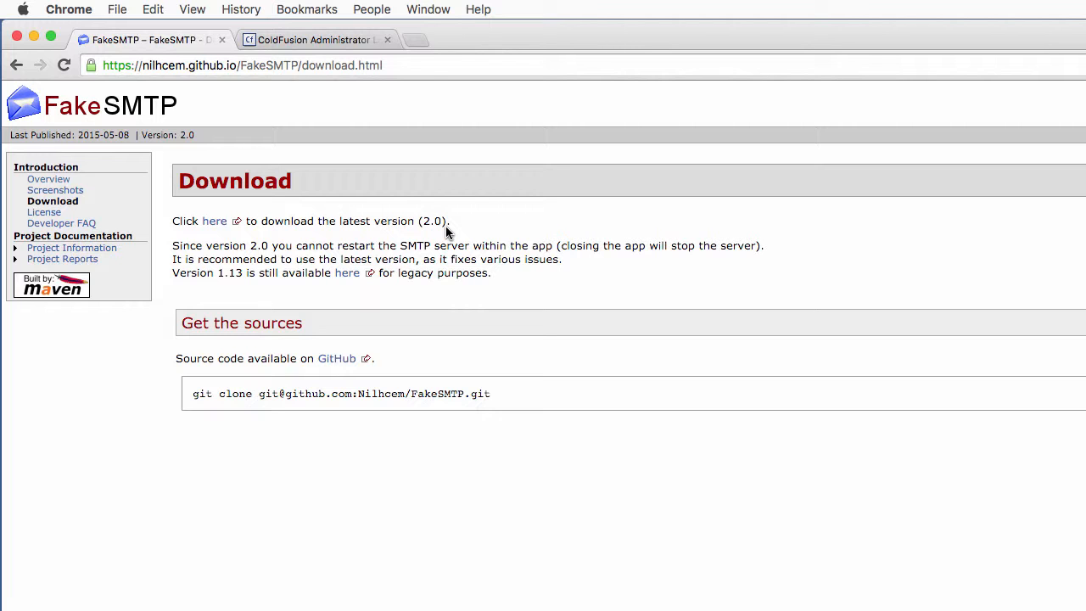
click(214, 221)
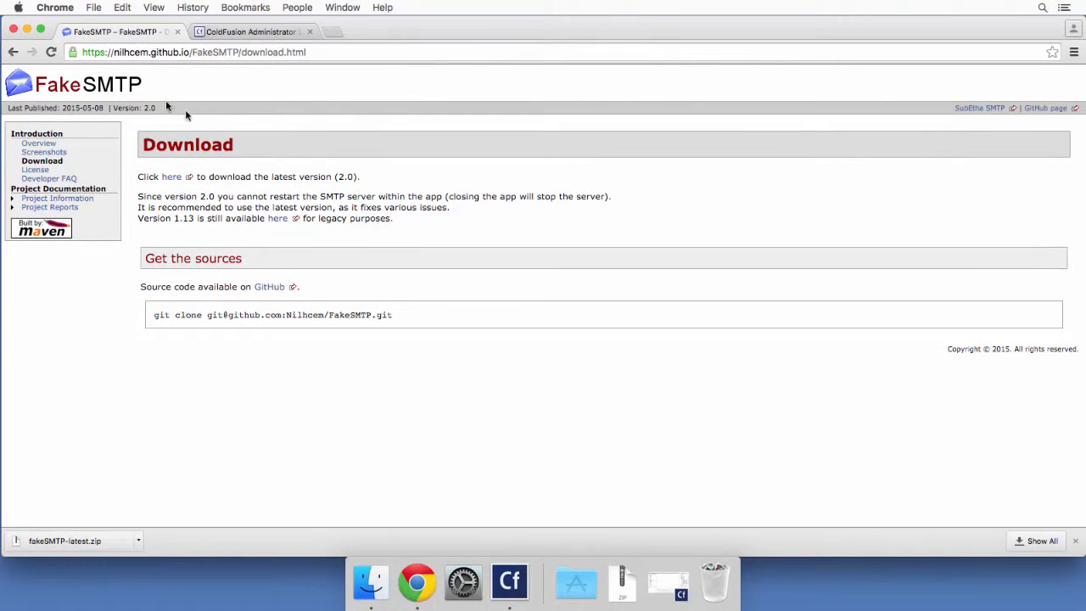
Launch fakeSMTP-2.0.jar from the desktop to open the Fake SMTP Server window
click(26, 32)
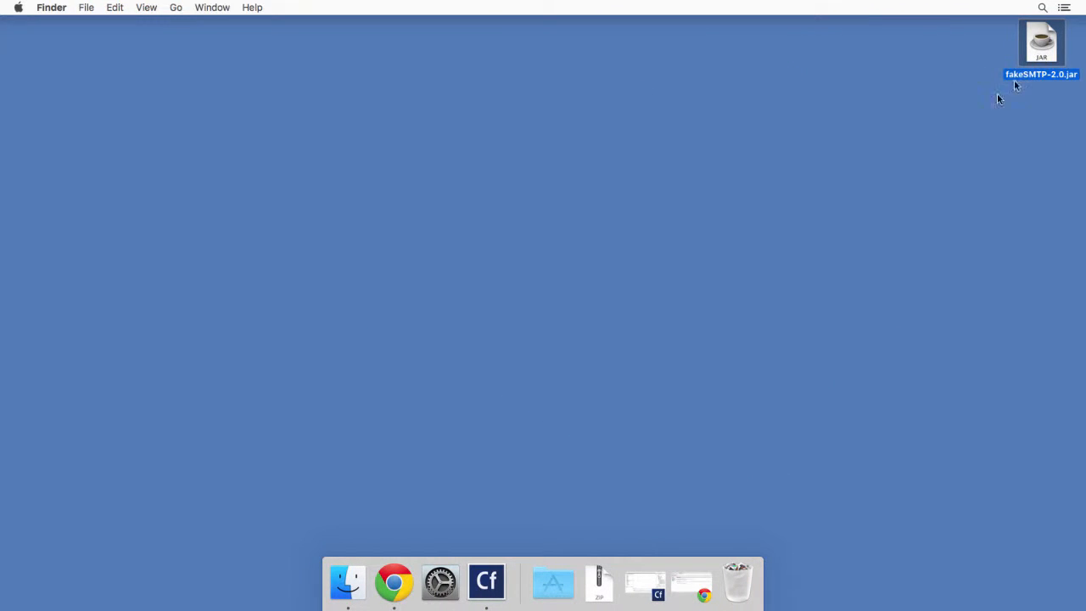
mouse_move(914, 148)
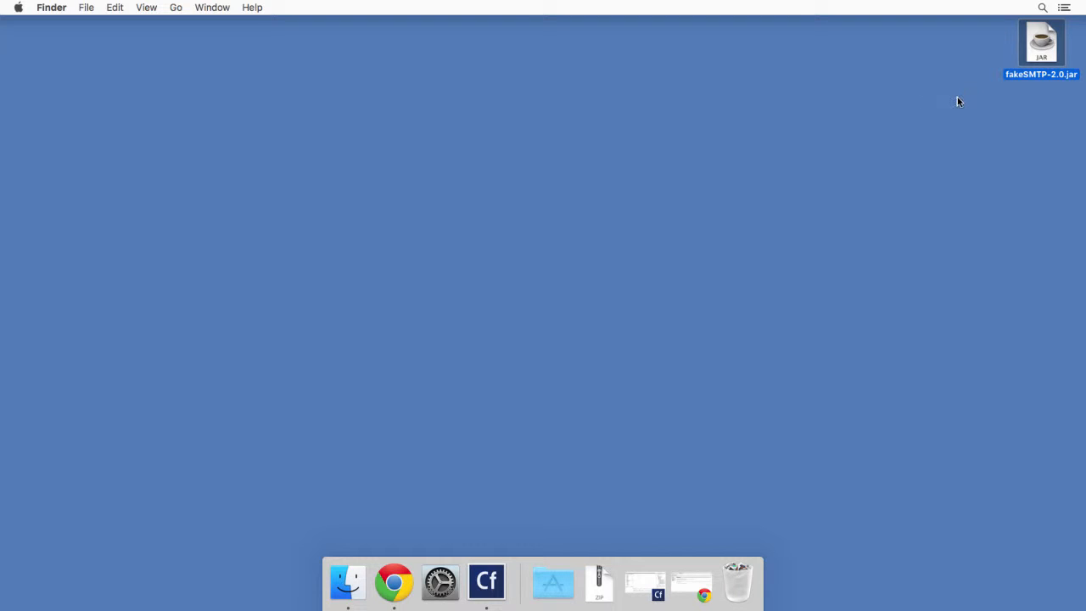
mouse_move(1041, 52)
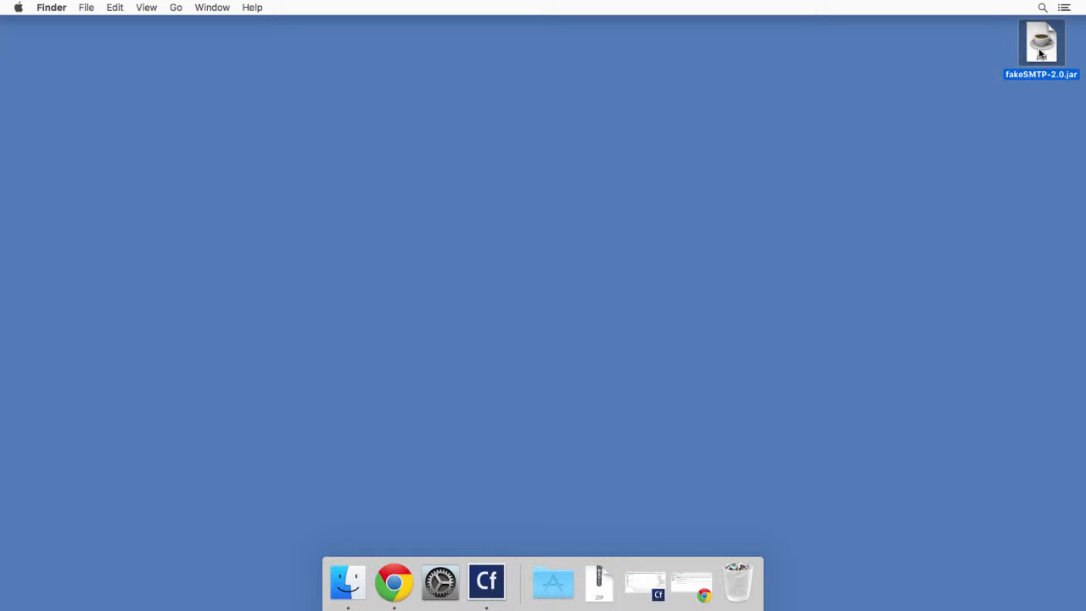
double_click(1040, 43)
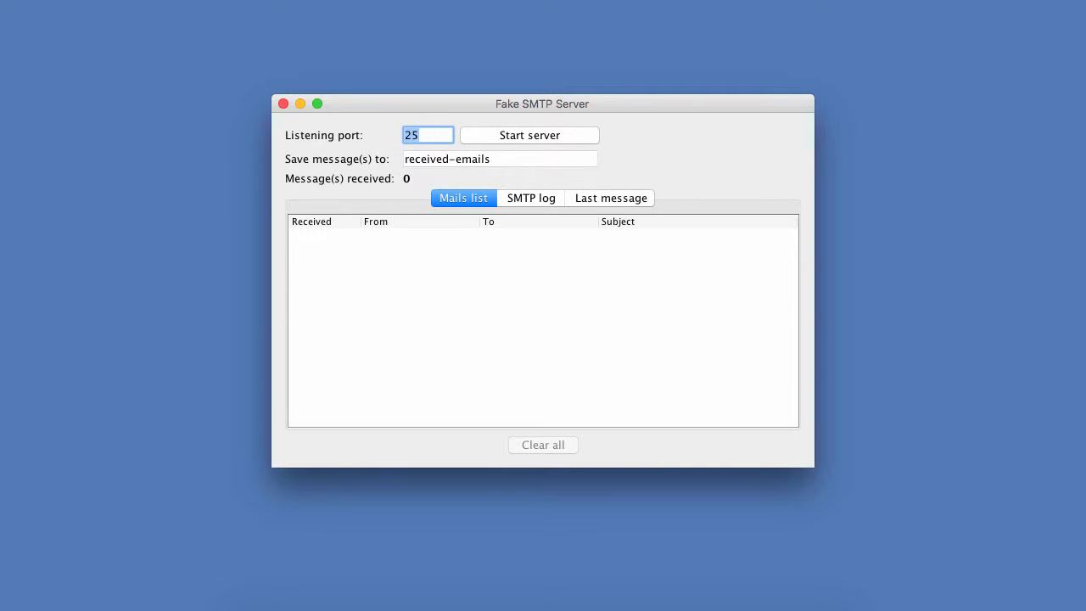
click(528, 134)
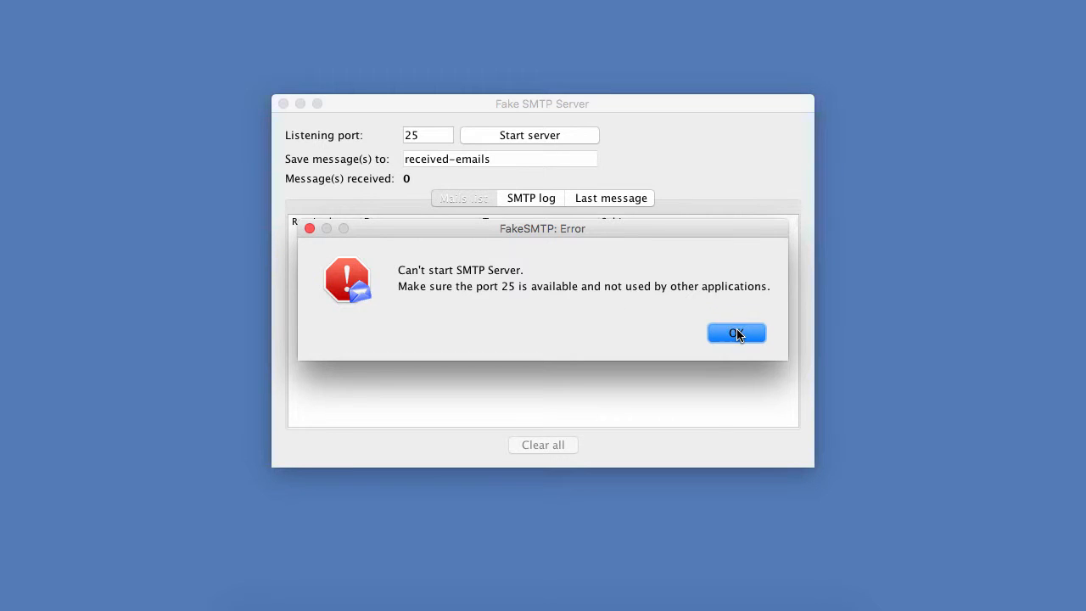
click(737, 332)
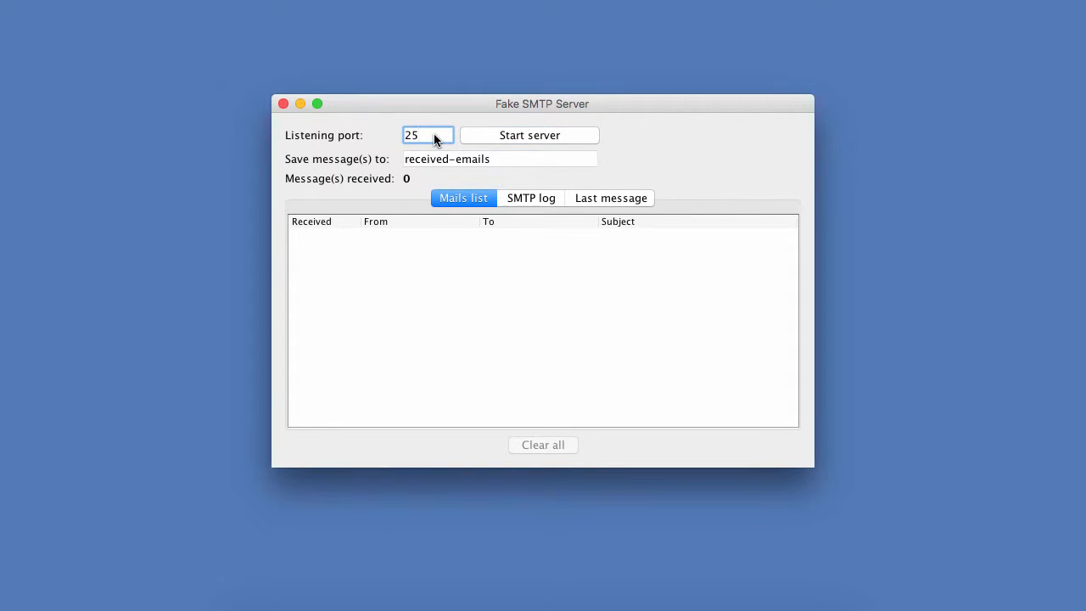
mouse_move(428, 135)
text(25)
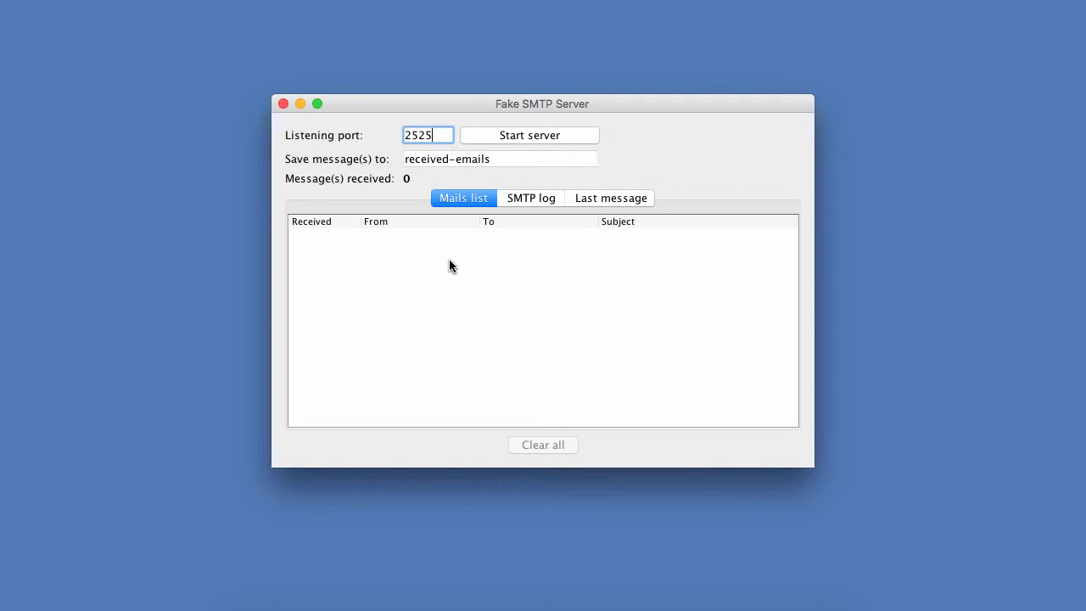
mouse_move(524, 142)
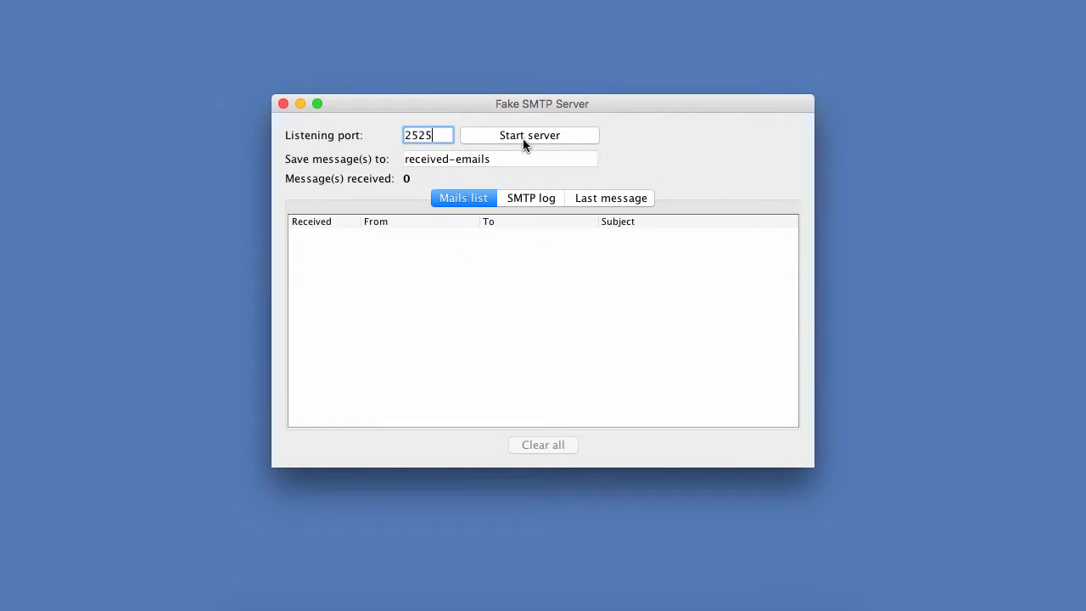
Start the FakeSMTP server listening on port 2525
click(529, 135)
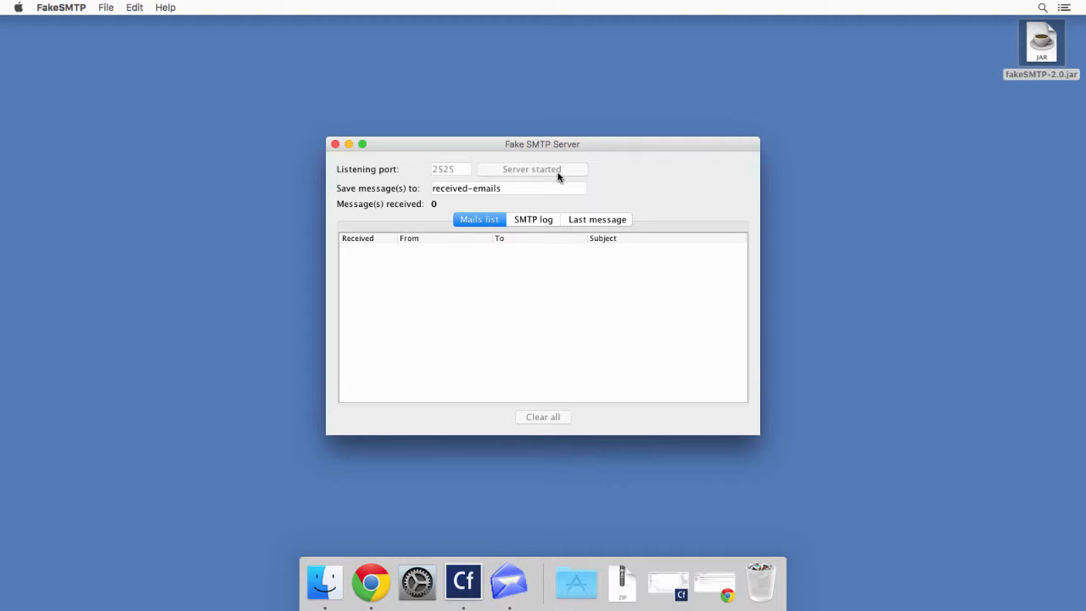
mouse_move(674, 420)
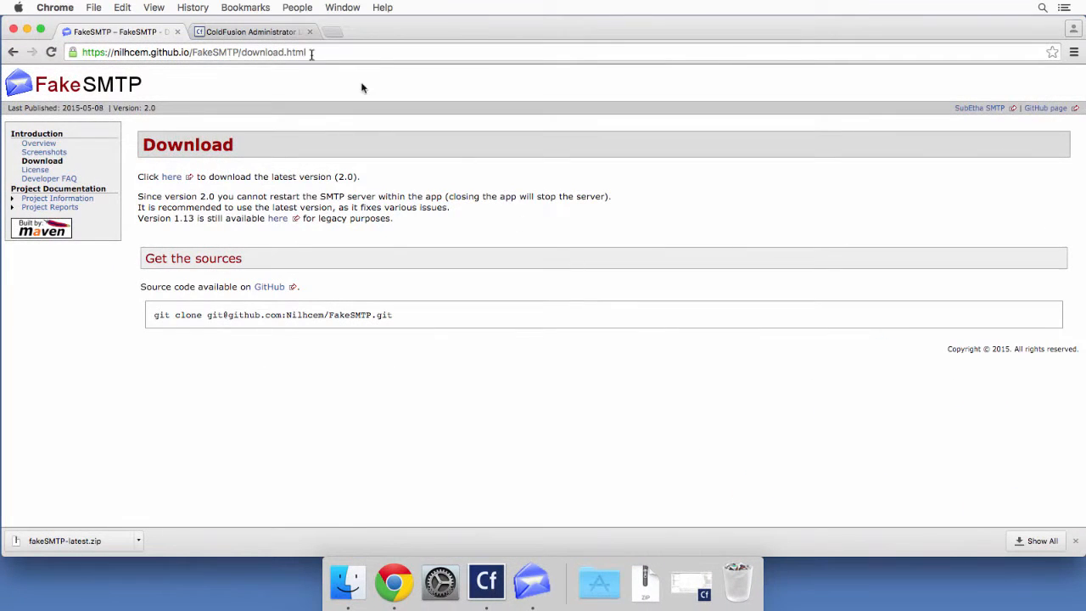
Log in to ColdFusion Administrator and open the Mail Server Settings page
click(250, 32)
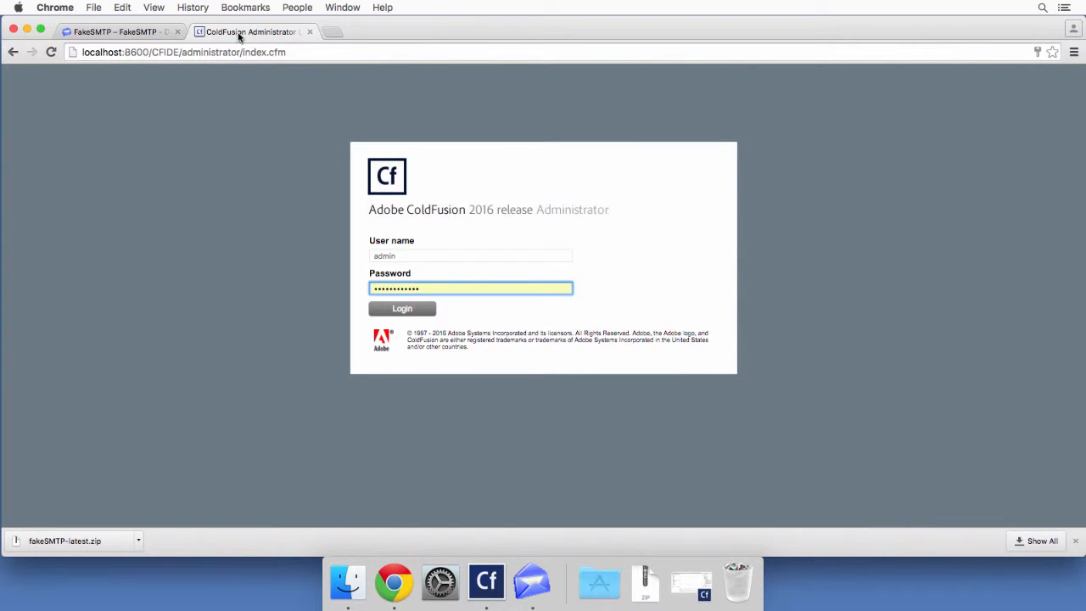
click(401, 308)
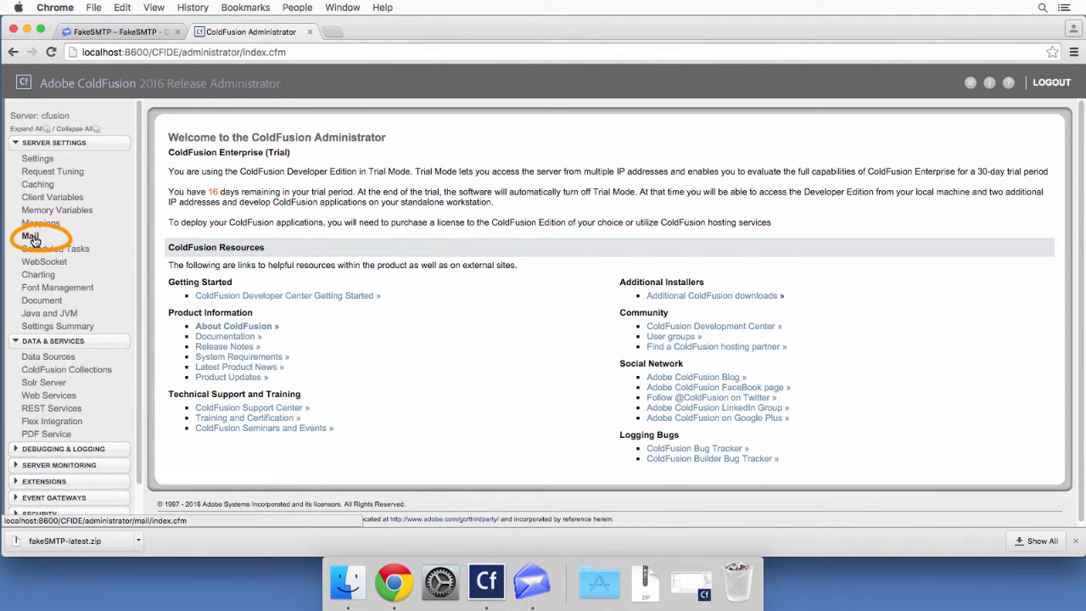
click(30, 235)
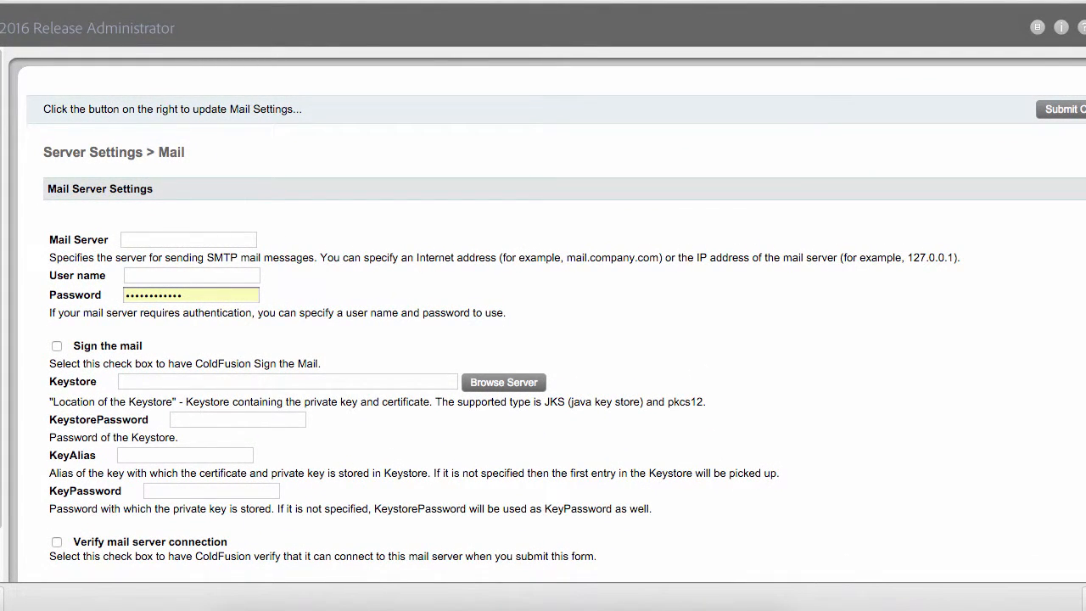
mouse_move(392, 315)
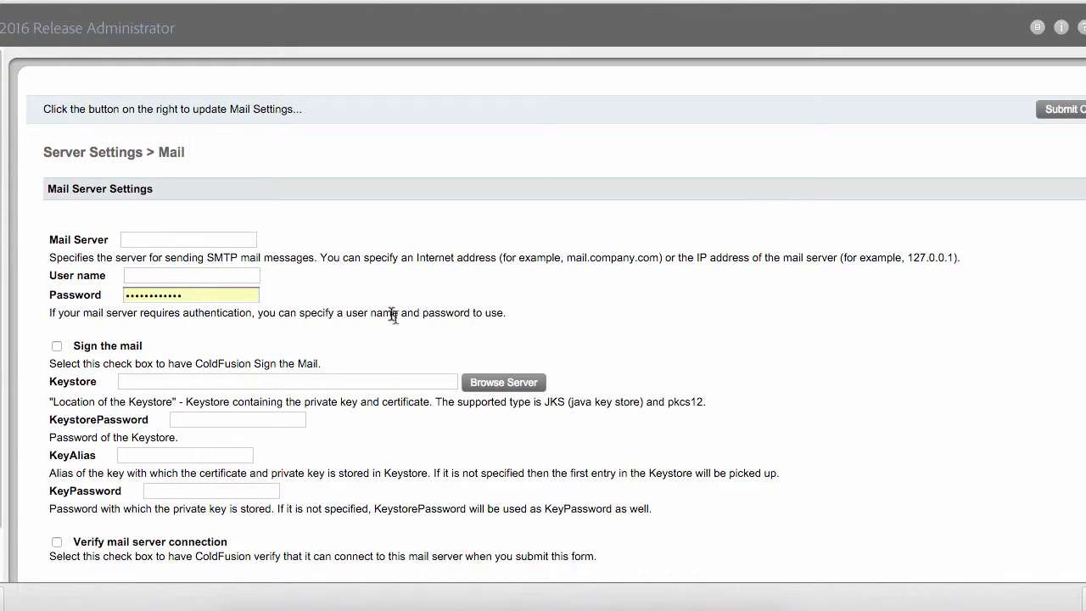
Set mail server to localhost, clear the password, enable connection verification, and use port 2525
click(189, 240)
text(localhost)
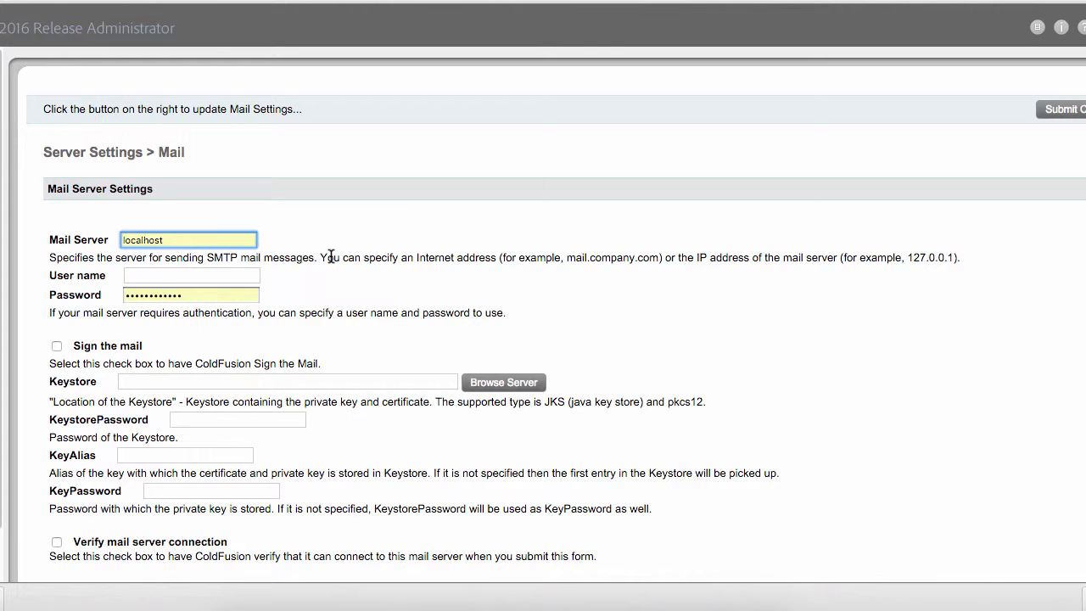
mouse_move(327, 263)
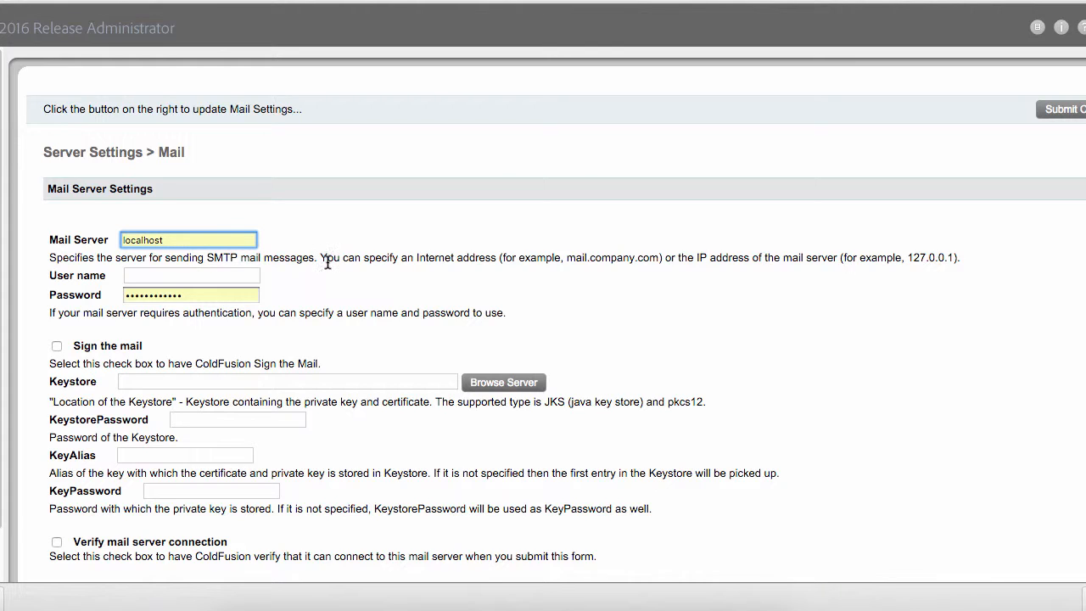
click(191, 294)
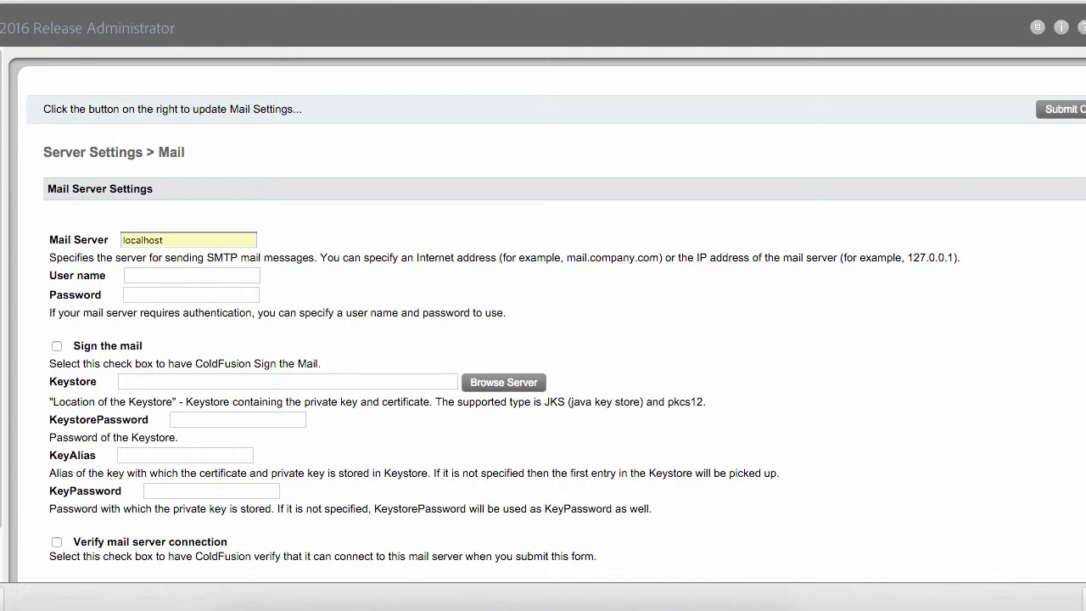
scroll(down, 3)
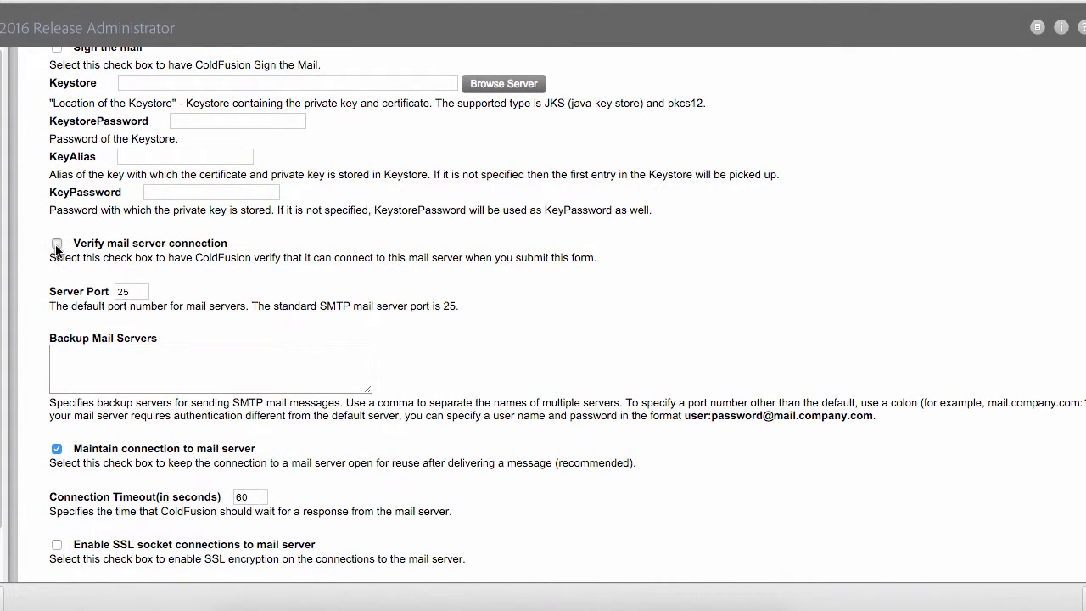
click(57, 243)
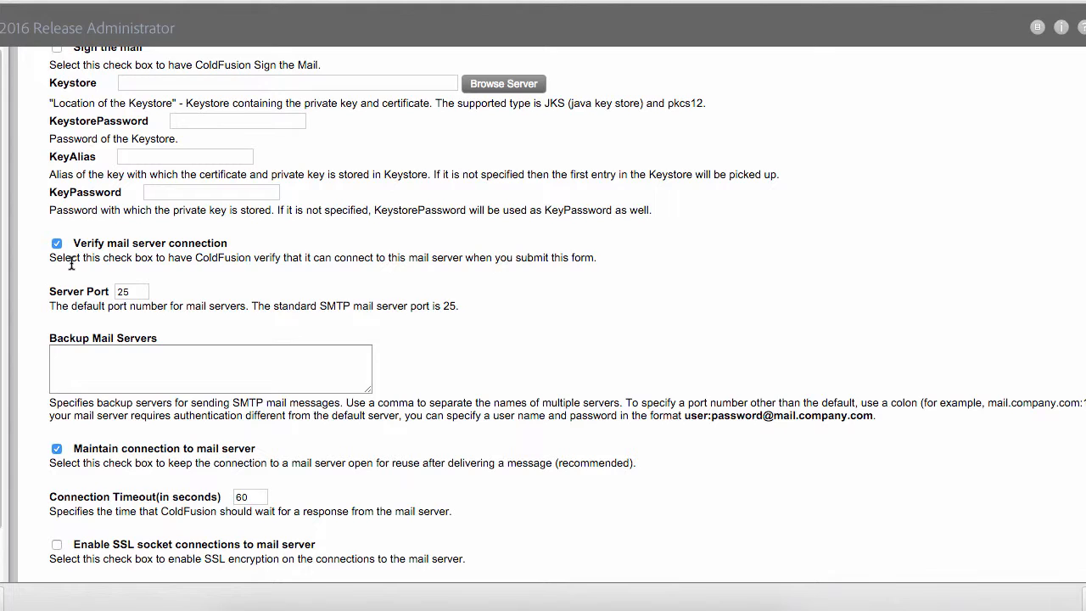
click(130, 291)
text(25)
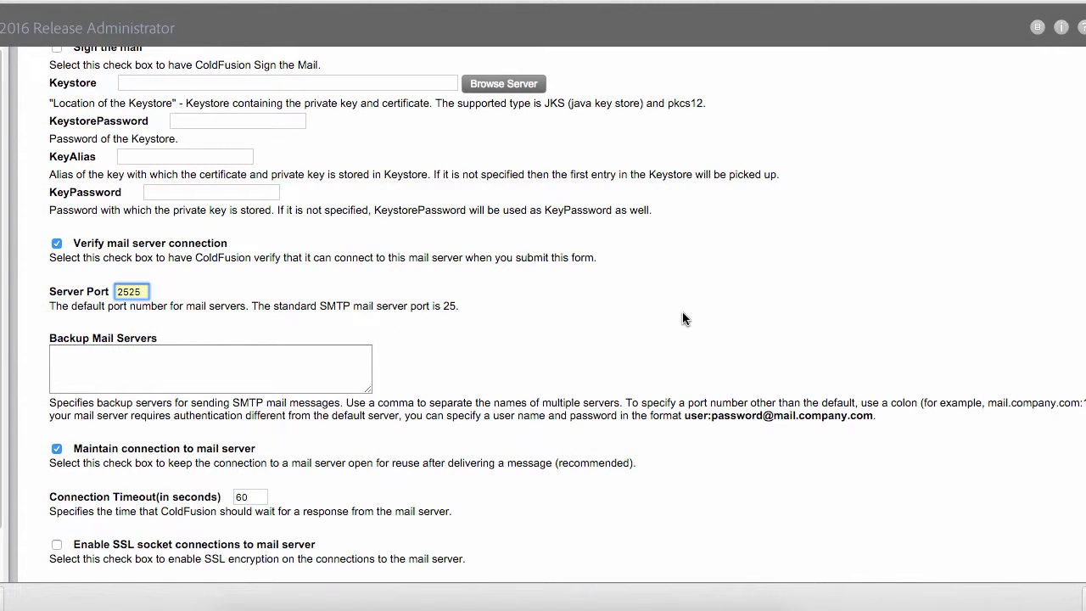
scroll(down, 3)
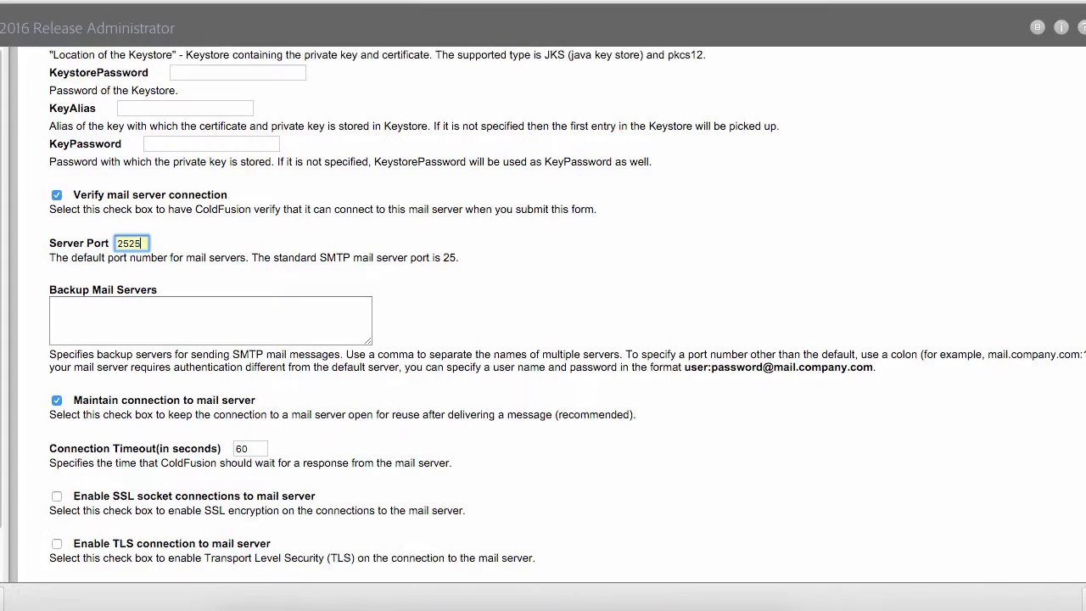
Tick 'Log all mail messages sent by ColdFusion' under Mail Logging Settings
scroll(down, 3)
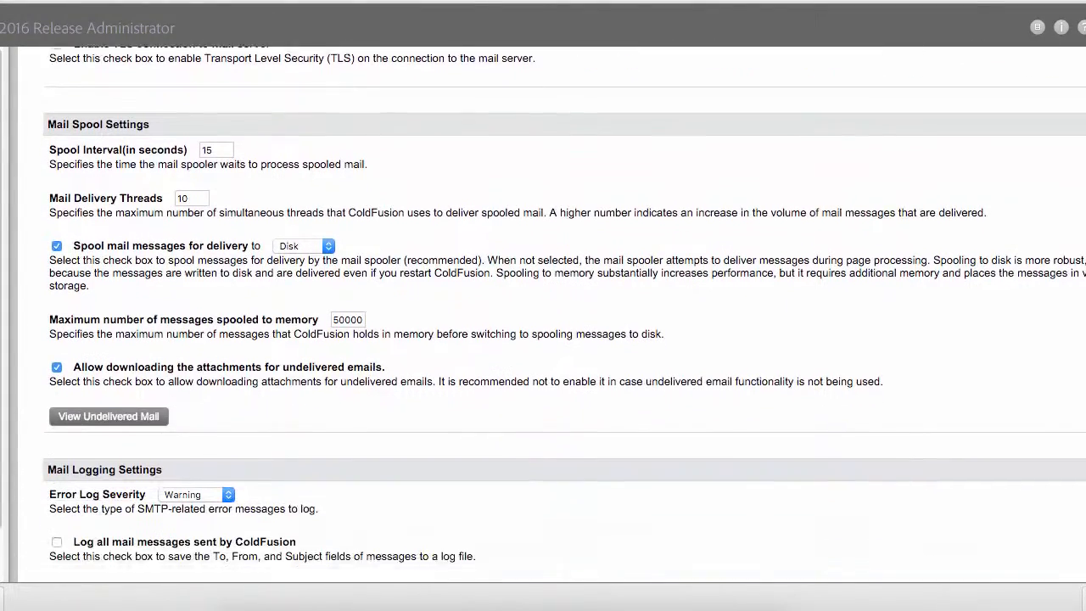
scroll(down, 3)
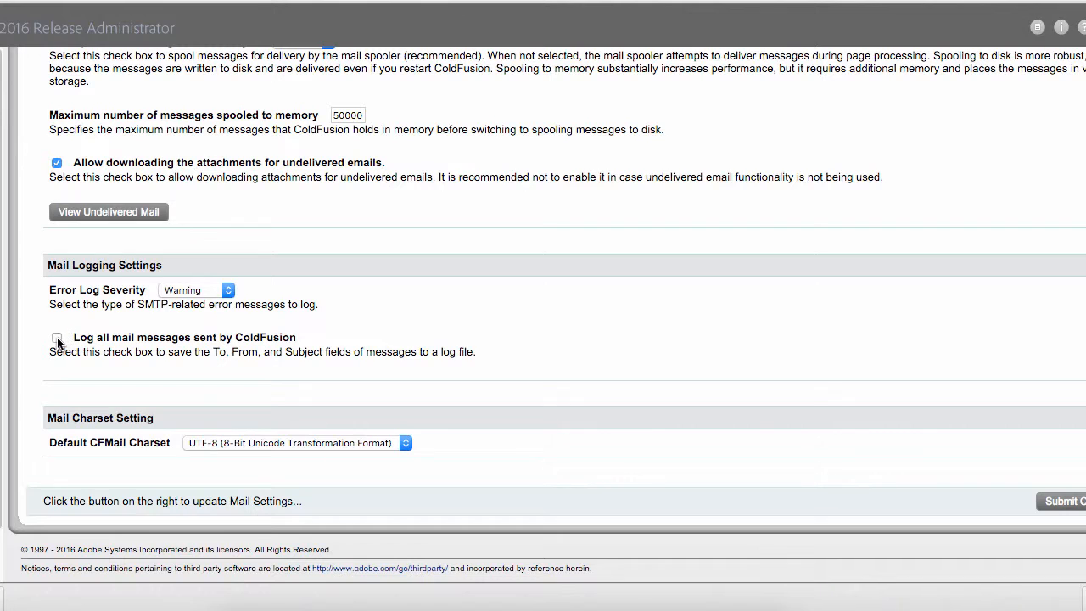
click(57, 337)
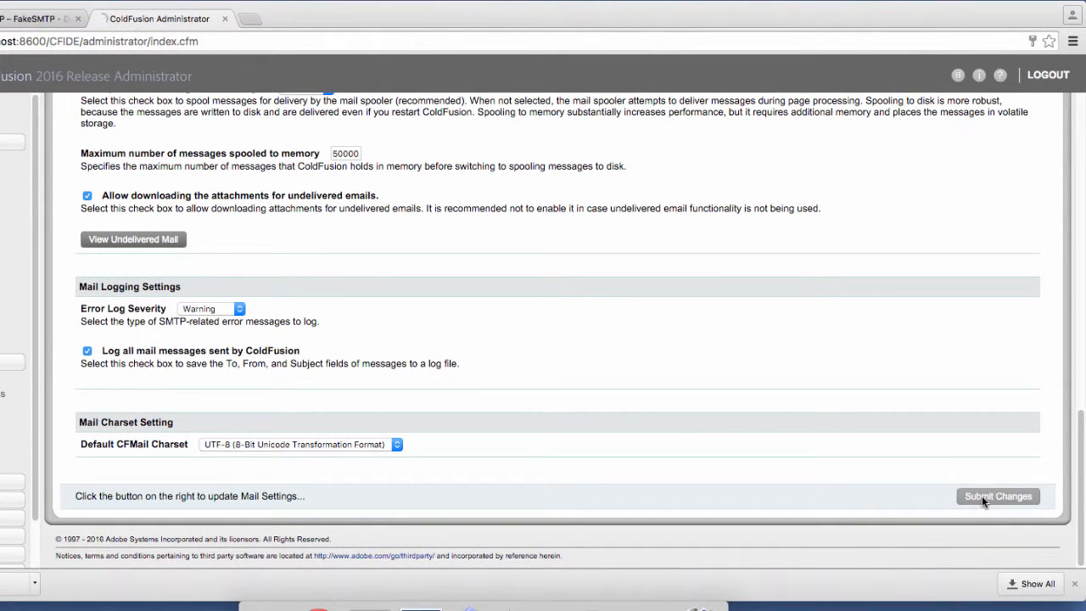
Submit the mail settings, confirm 'Connection Verification Successful', and switch to ColdFusion Builder
click(997, 495)
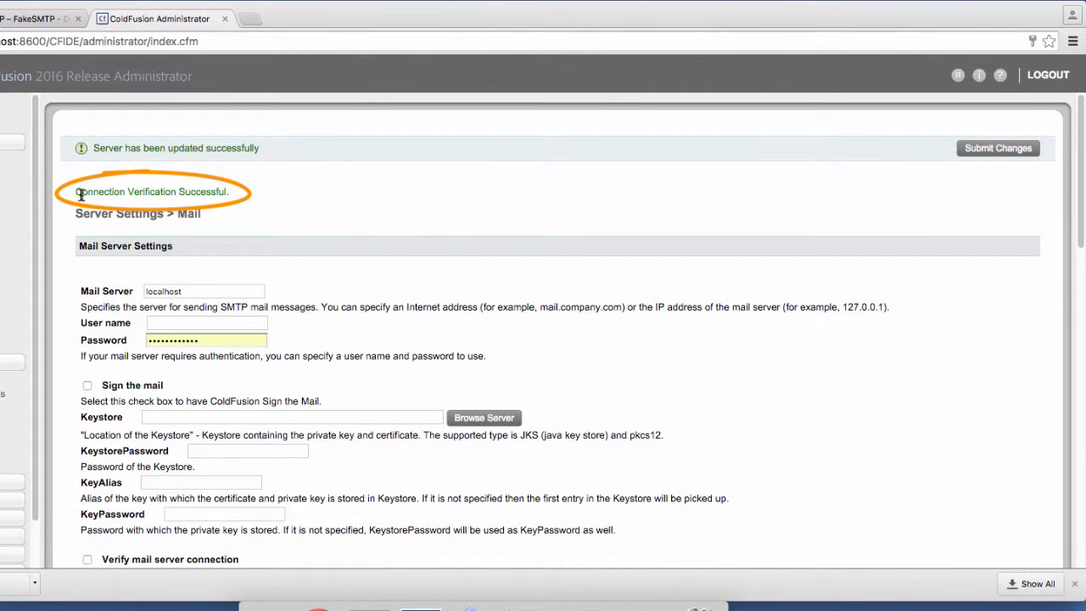
triple_click(153, 191)
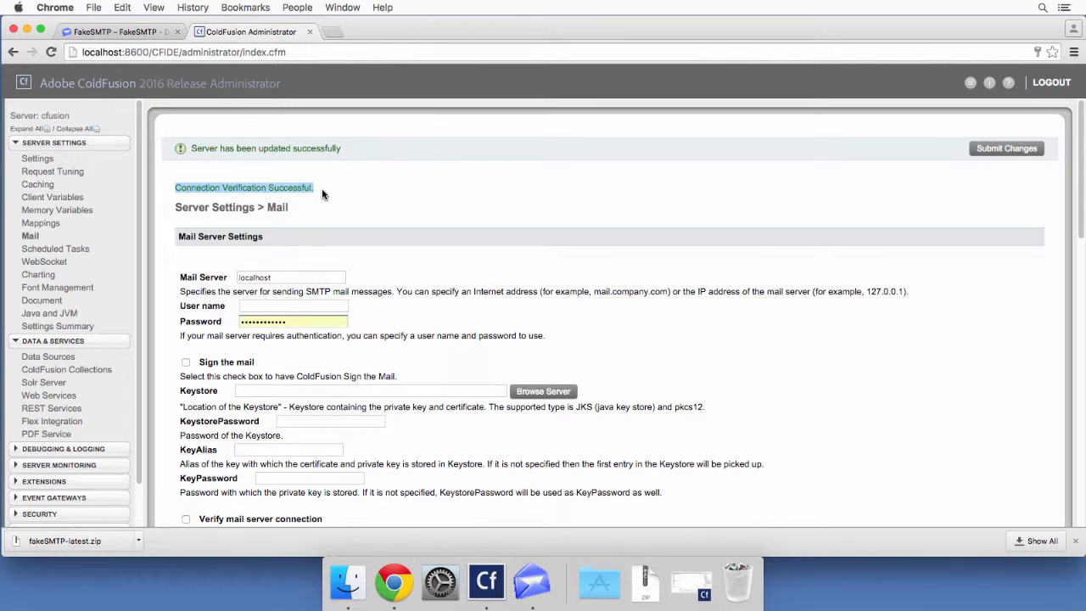
mouse_move(521, 363)
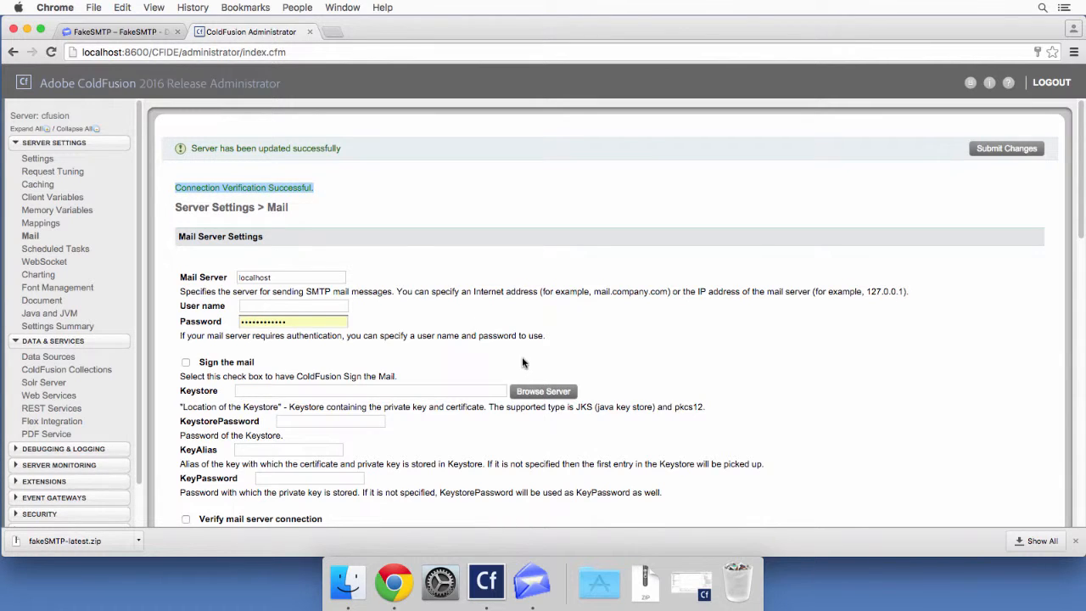
click(509, 582)
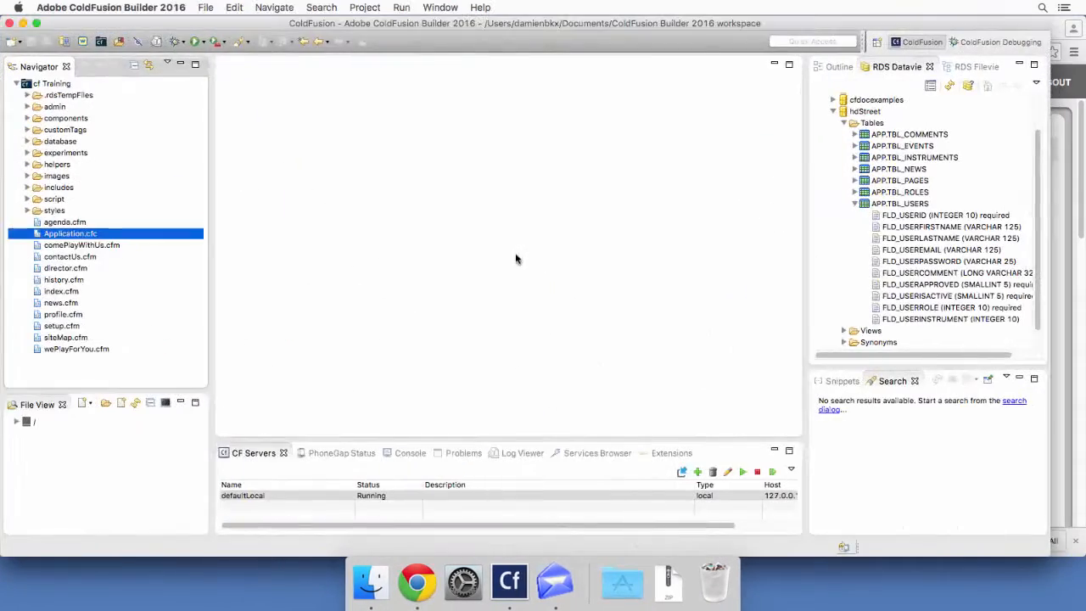
Open Application.cfc, type then remove the partial text 'cfser', and save it unchanged
double_click(70, 233)
text(<)
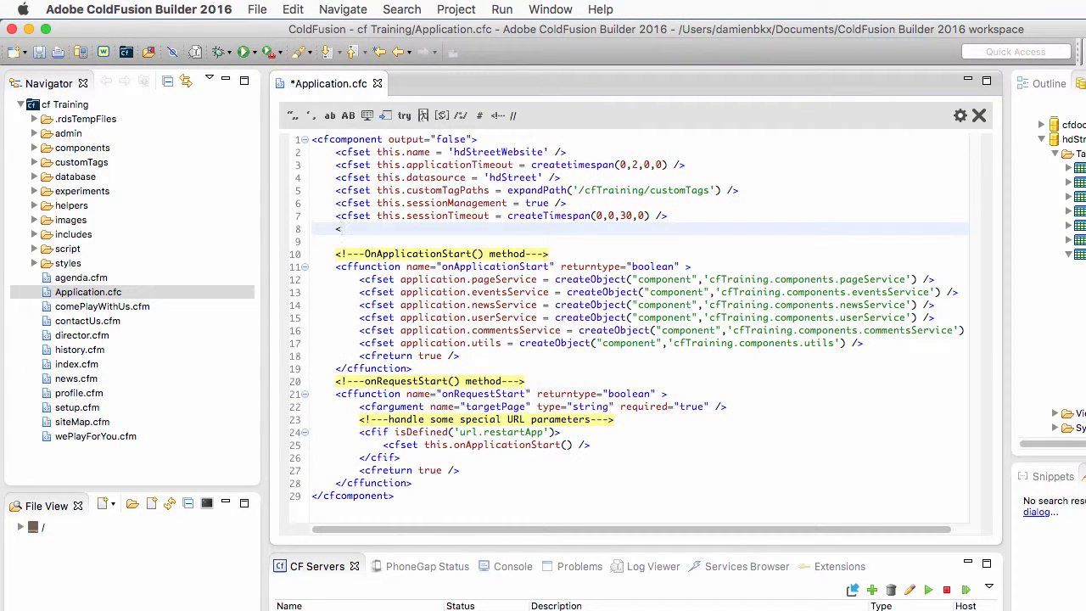
text(cfser)
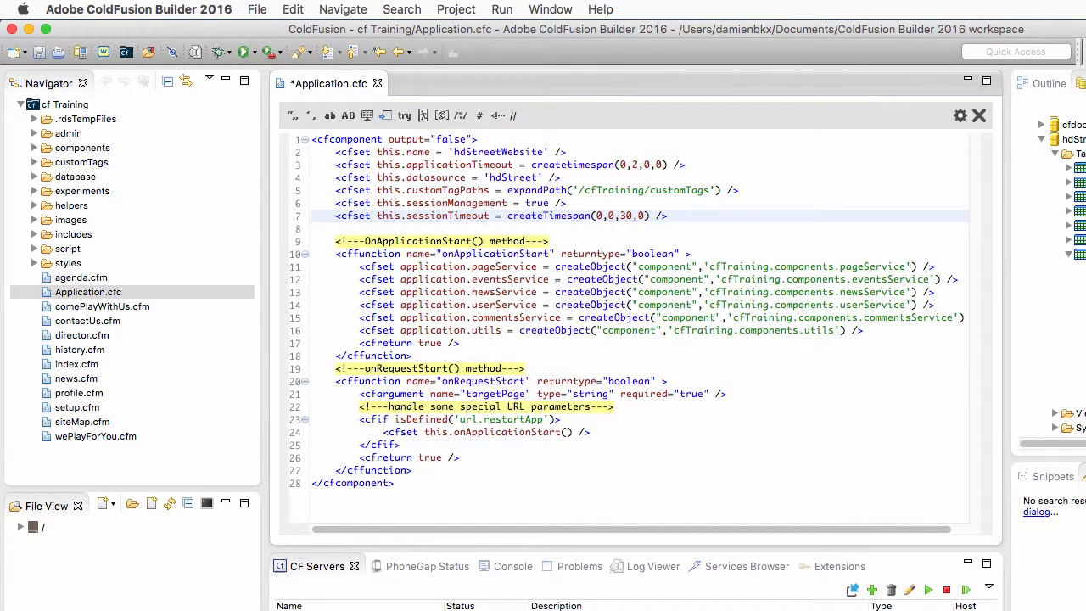
key(cmd+s)
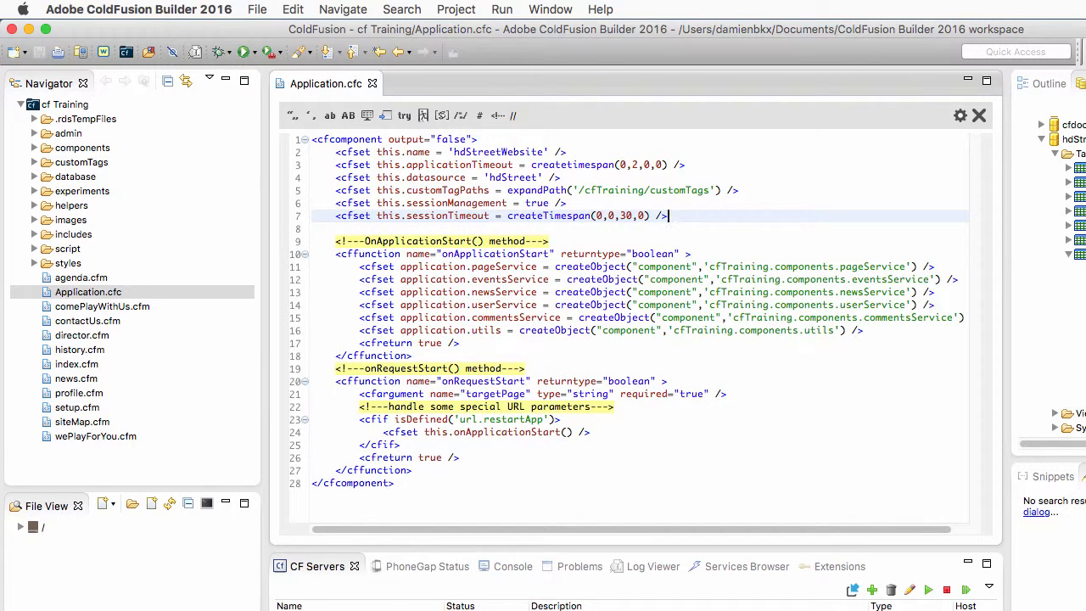